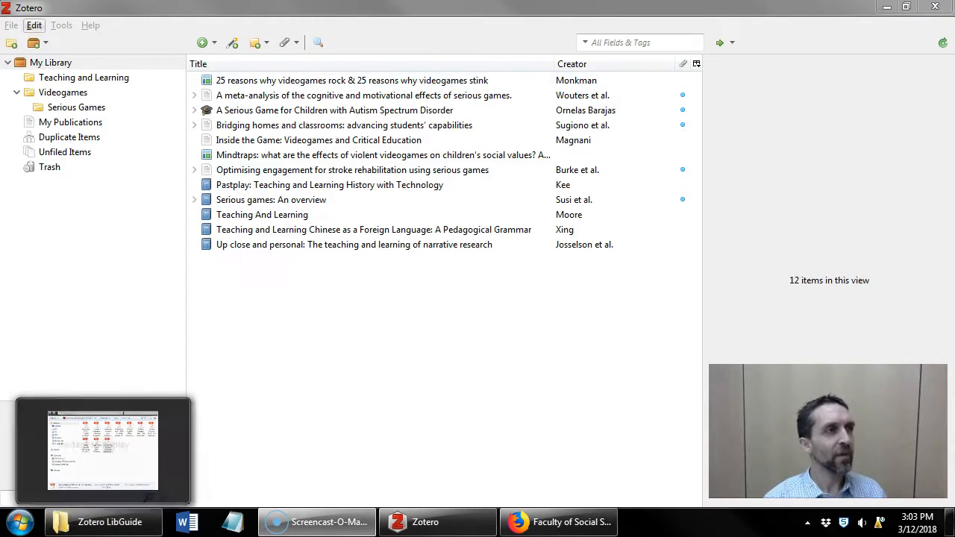
Add a new collection under My Library named 'PDFs from my hard drive'.
{"action": "right_click", "coordinate": [51, 62]}
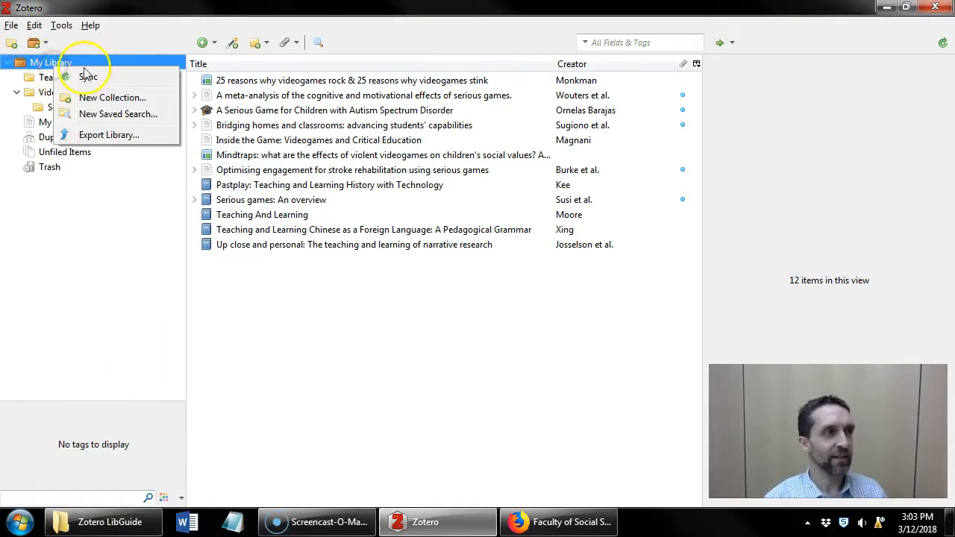
{"action": "left_click", "coordinate": [112, 97]}
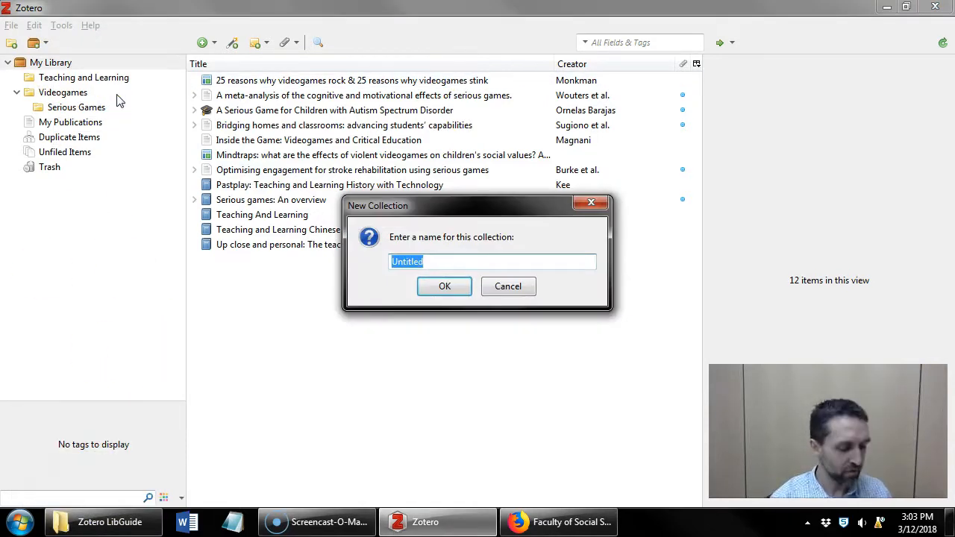
{"action": "type", "text": "PDFs from my hard driv"}
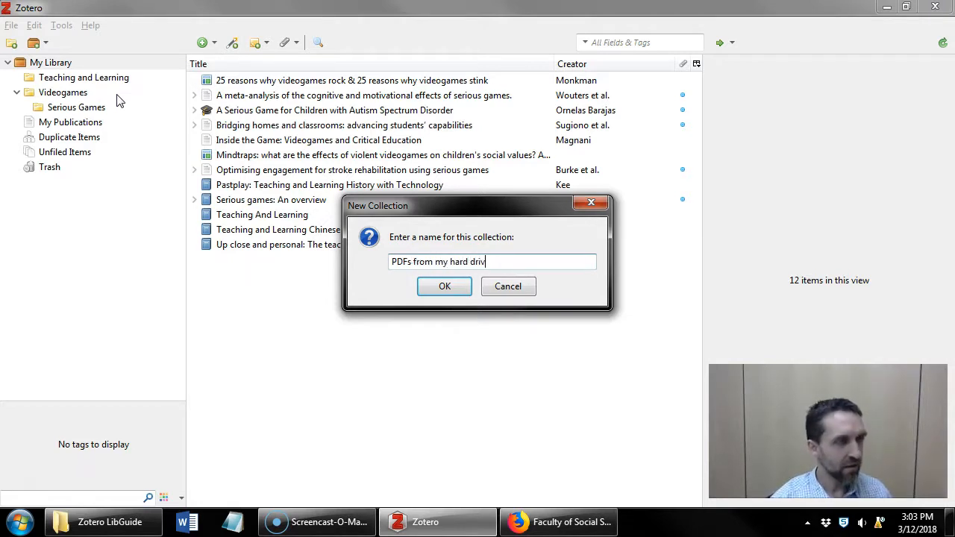
{"action": "left_click", "coordinate": [445, 287]}
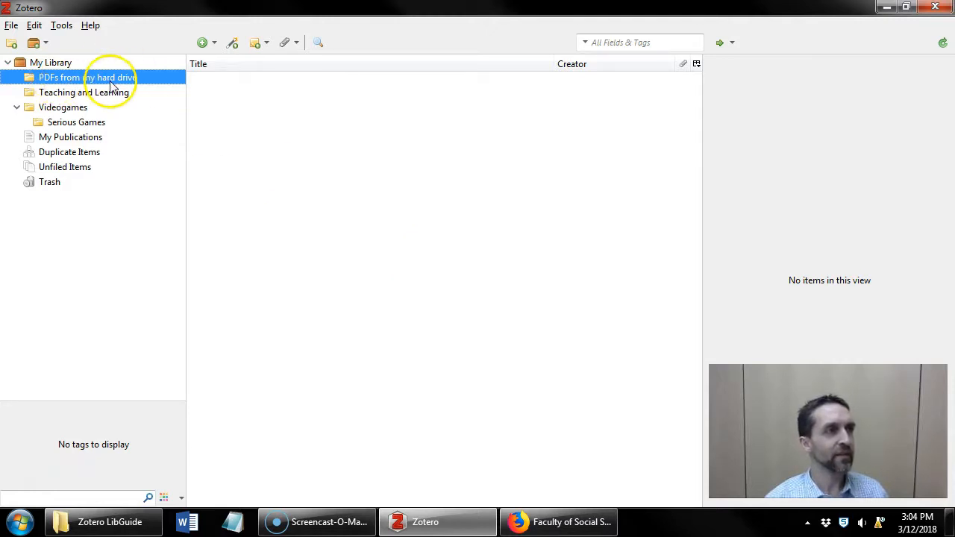
Select all ten PDFs in the Zotero LibGuide folder in Windows Explorer.
{"action": "left_click", "coordinate": [103, 522]}
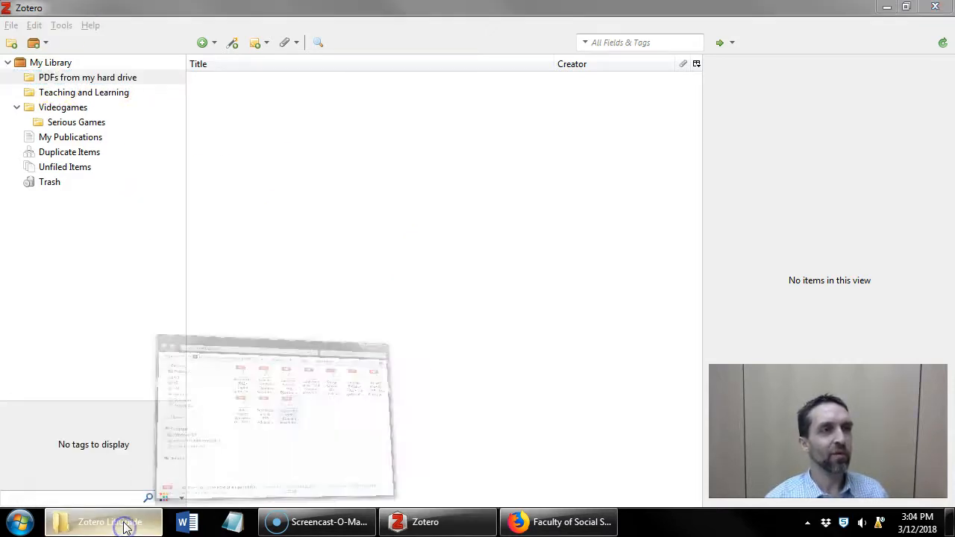
{"action": "left_click", "coordinate": [101, 522]}
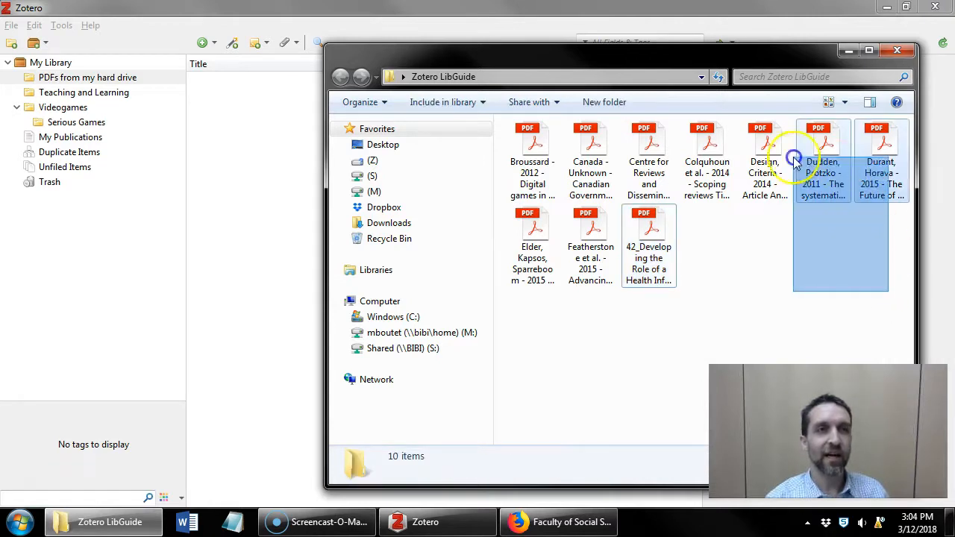
{"action": "key", "text": "ctrl+a"}
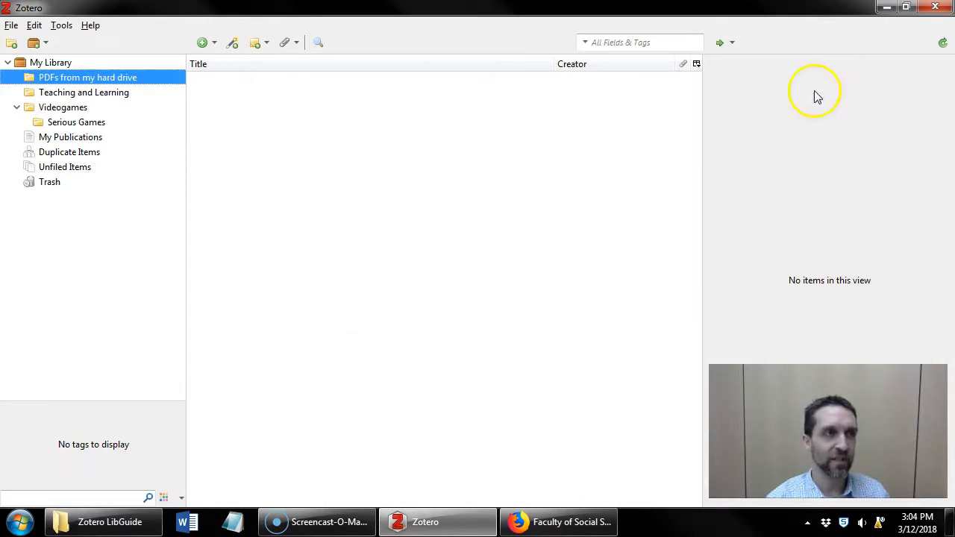
{"action": "mouse_move", "coordinate": [564, 265]}
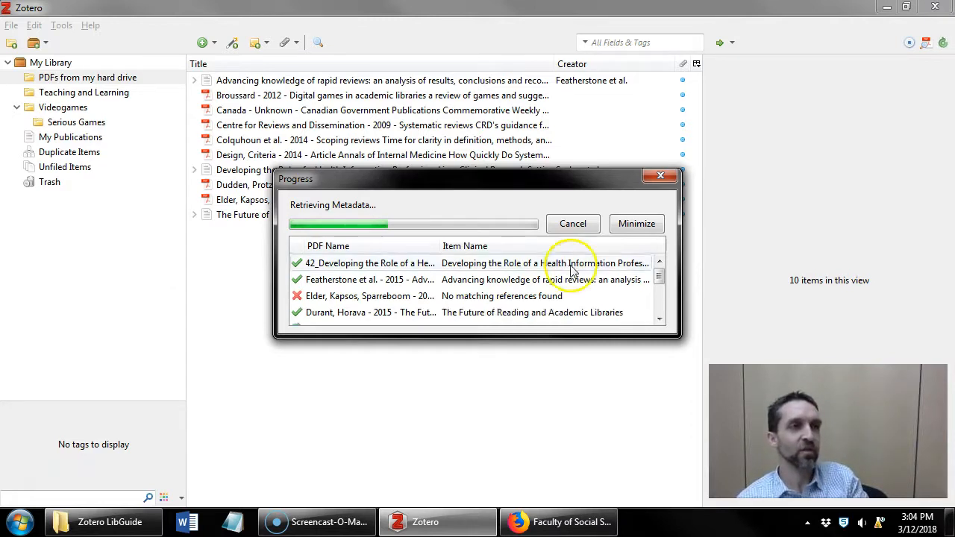
{"action": "mouse_move", "coordinate": [581, 279]}
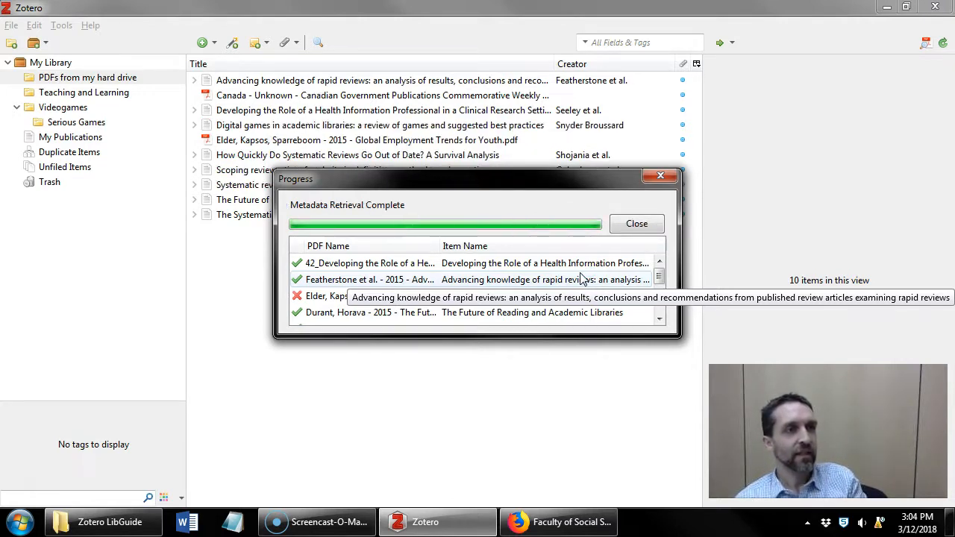
{"action": "mouse_move", "coordinate": [640, 279]}
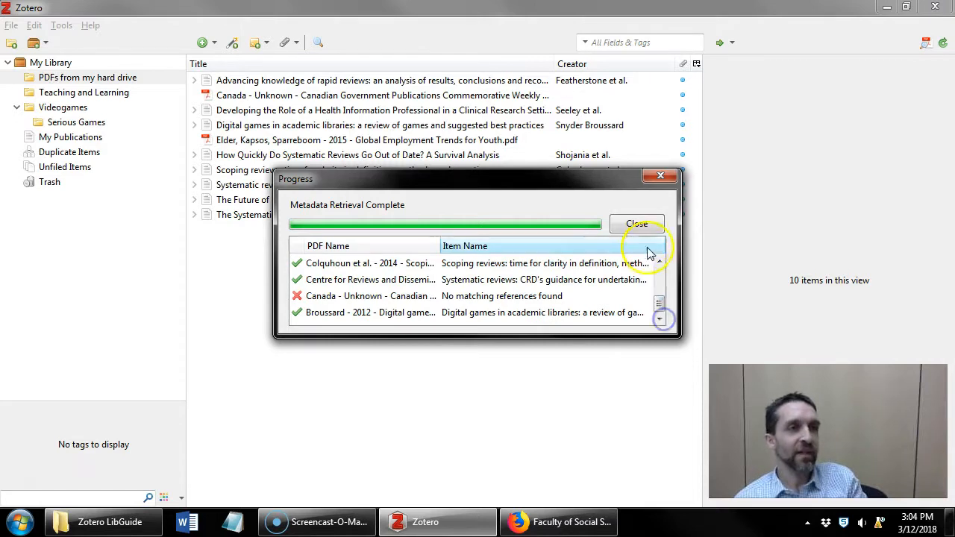
Dismiss the metadata results and view the Scoping reviews item's attached PDF.
{"action": "left_click", "coordinate": [636, 223]}
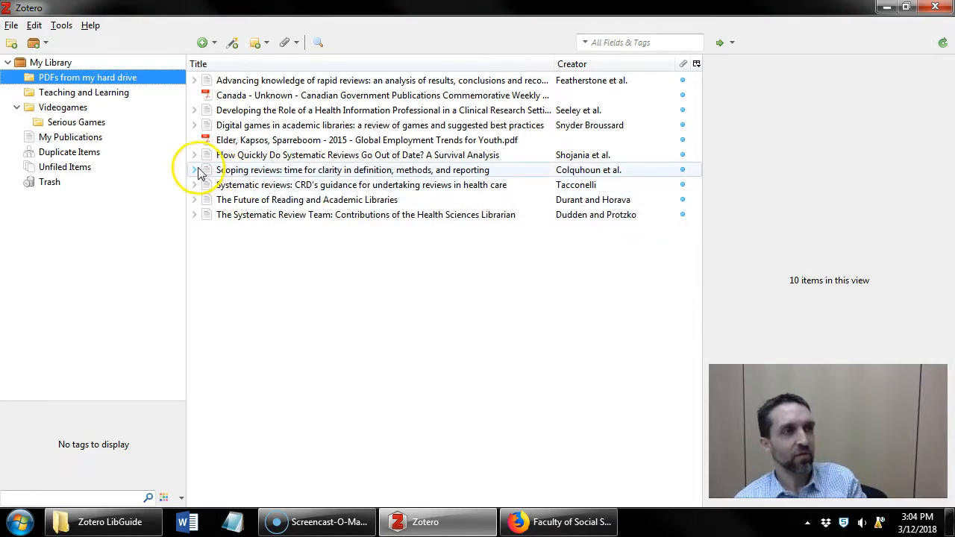
{"action": "left_click", "coordinate": [194, 170]}
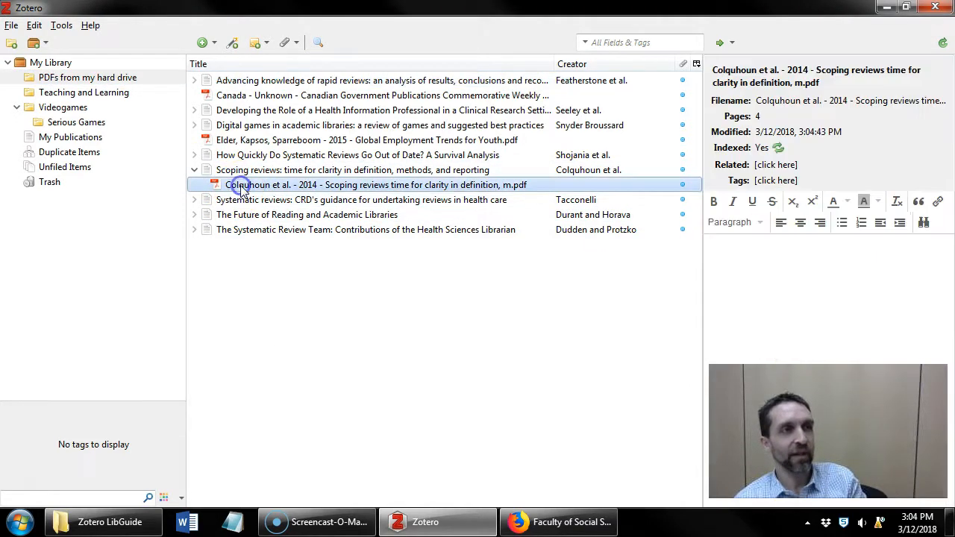
{"action": "double_click", "coordinate": [373, 185]}
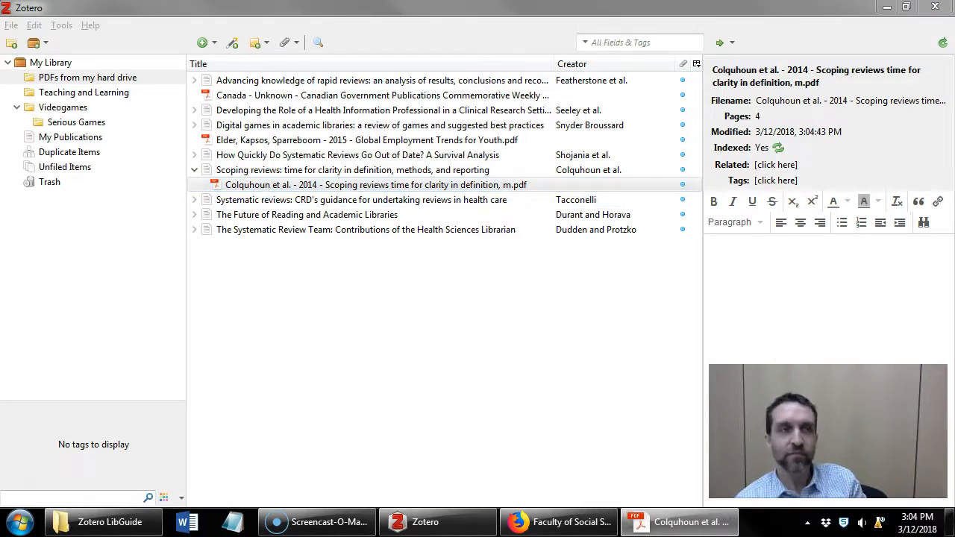
{"action": "left_click", "coordinate": [350, 170]}
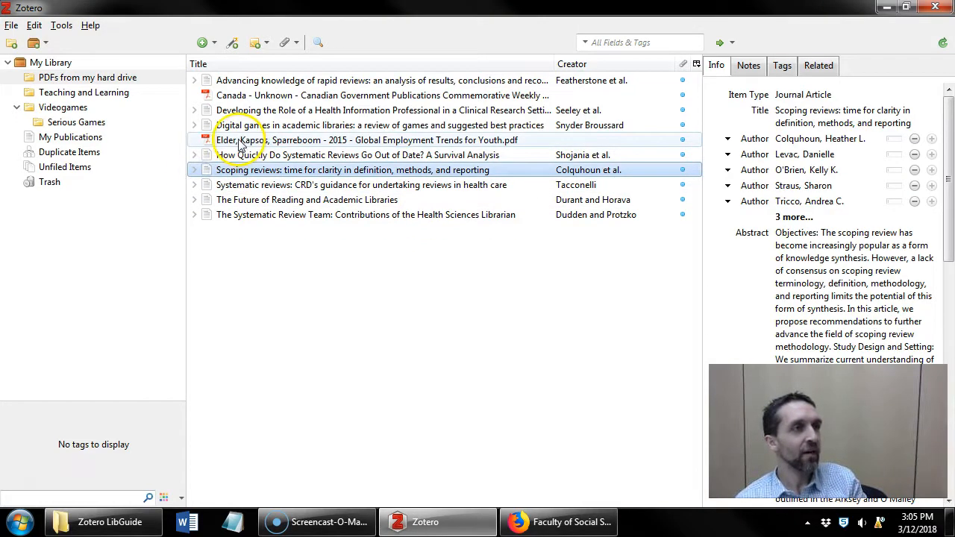
Review the Elder/Kapsos/Sparreboom and Canadian Government Publications PDFs and expand the other items' attachments.
{"action": "left_click", "coordinate": [365, 140]}
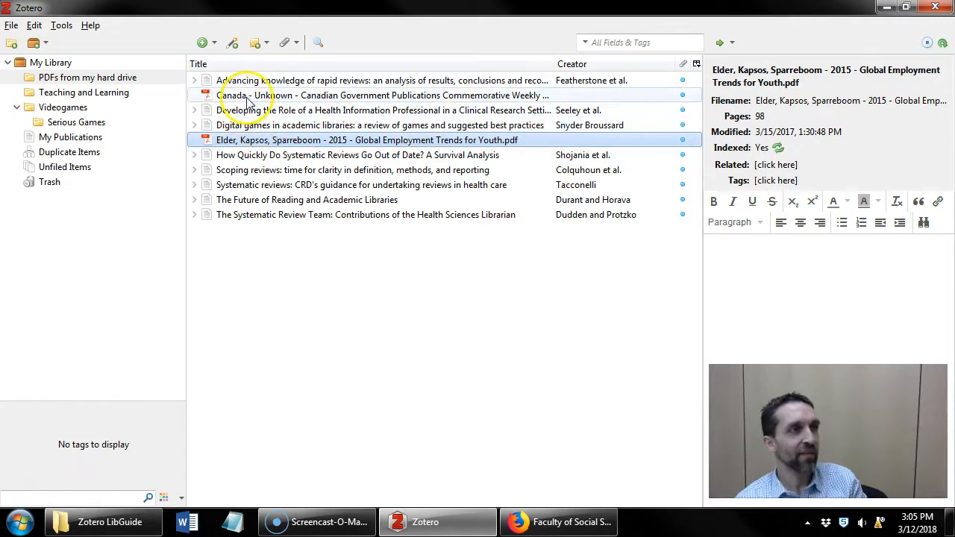
{"action": "left_click", "coordinate": [381, 96]}
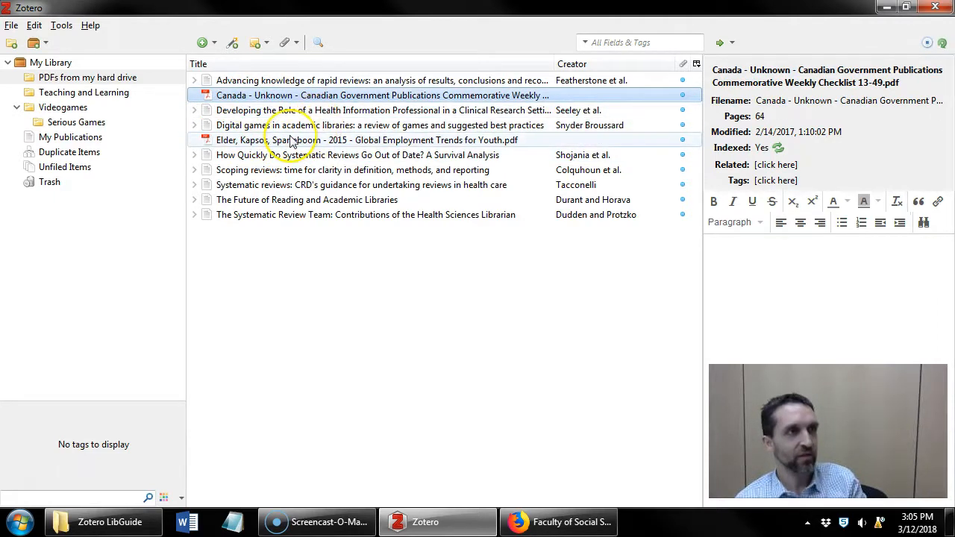
{"action": "left_click", "coordinate": [366, 140]}
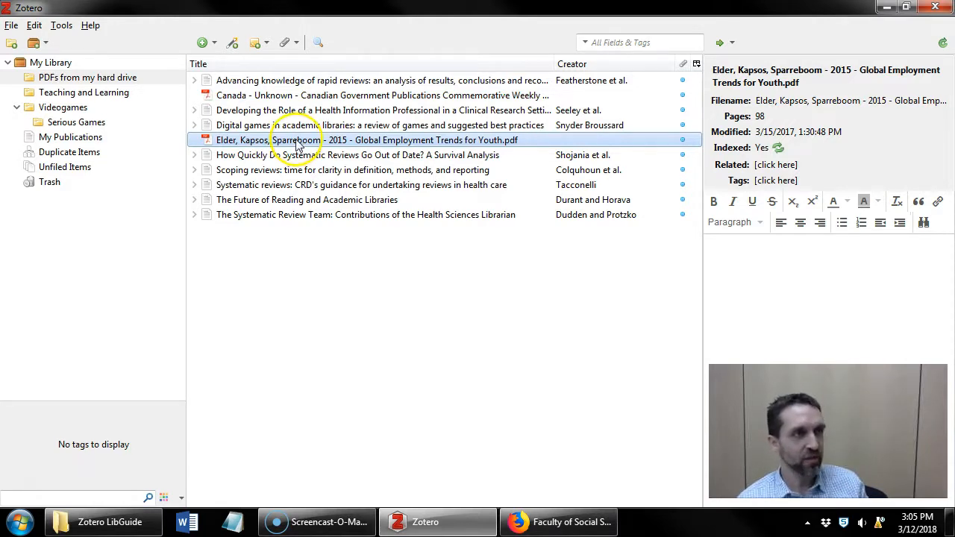
{"action": "left_click", "coordinate": [193, 154]}
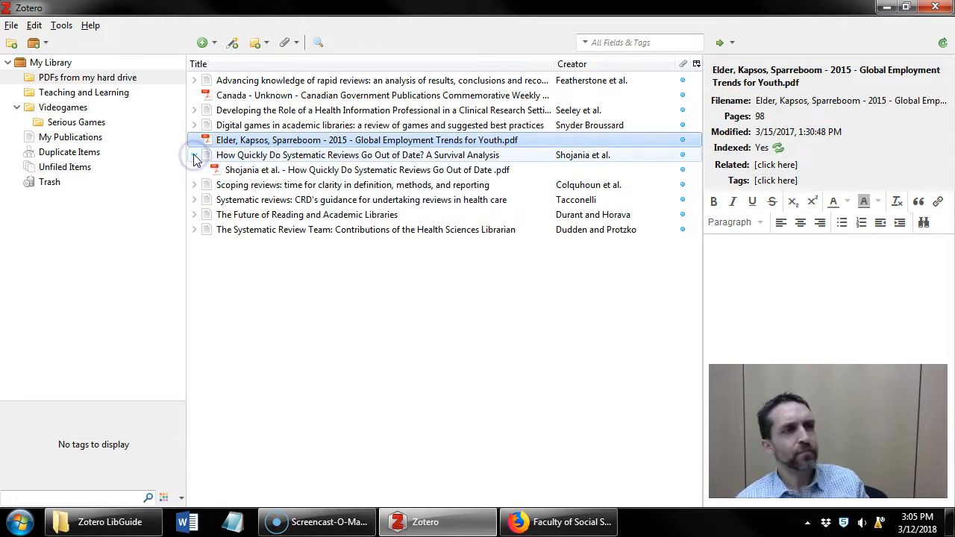
{"action": "left_click", "coordinate": [194, 185]}
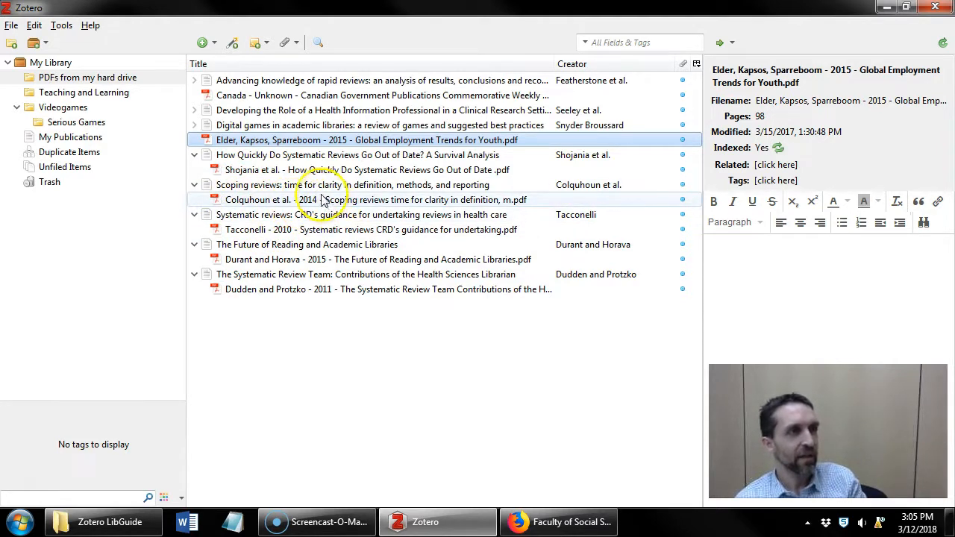
{"action": "mouse_move", "coordinate": [579, 208]}
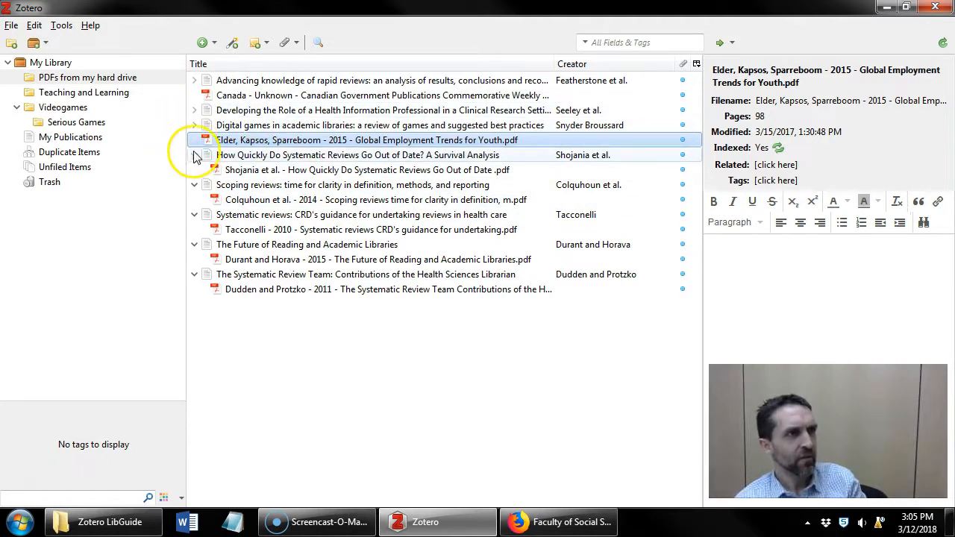
Collapse the items and confirm the two standalone PDFs still lack metadata.
{"action": "left_click", "coordinate": [194, 154]}
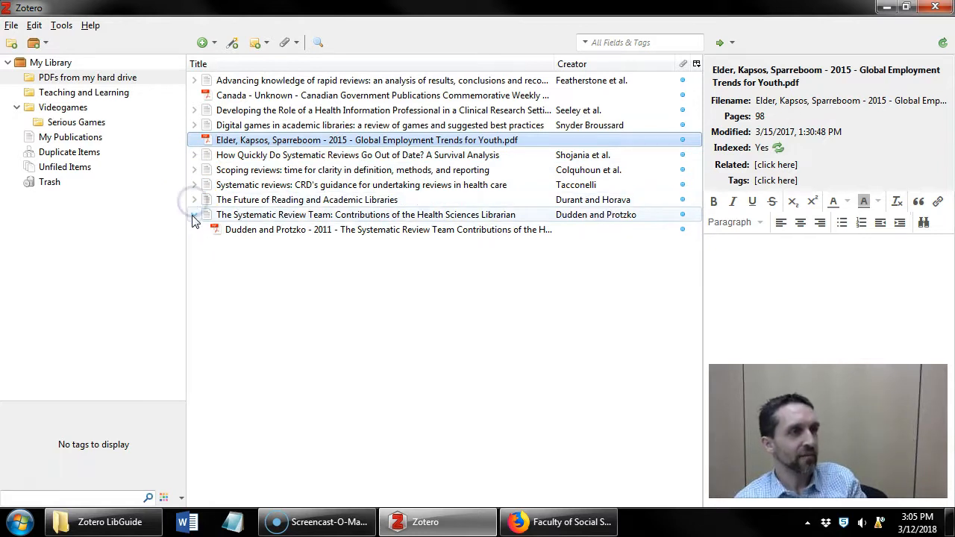
{"action": "left_click", "coordinate": [382, 95]}
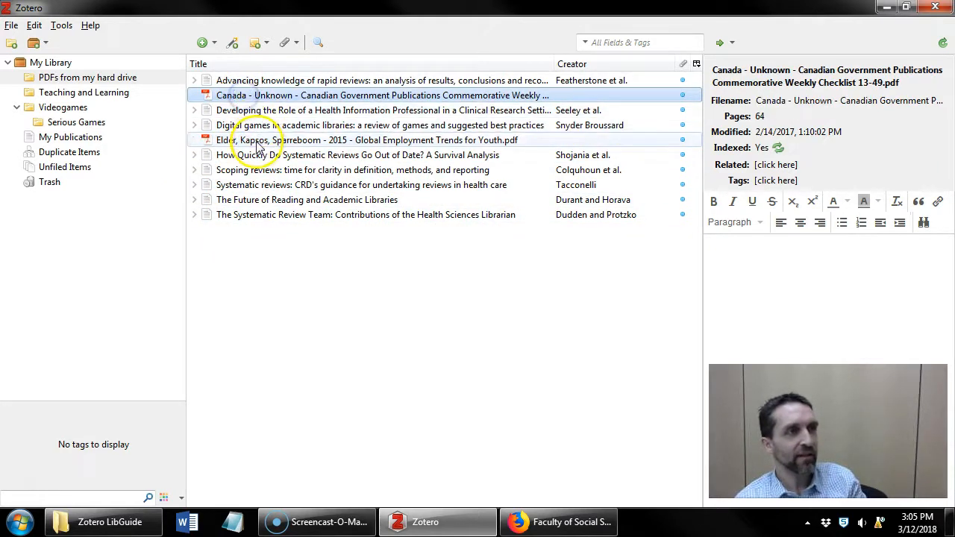
{"action": "left_click", "coordinate": [365, 141]}
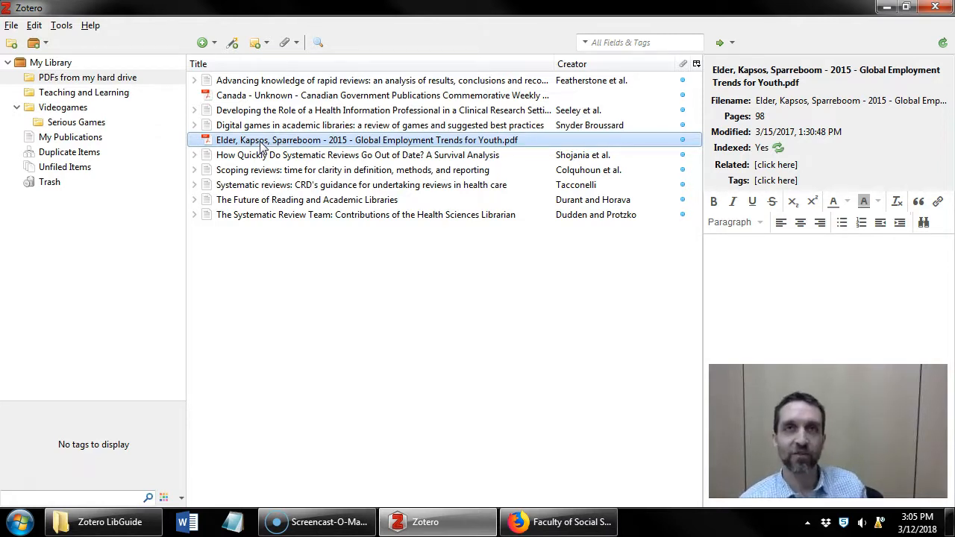
{"action": "mouse_move", "coordinate": [232, 41]}
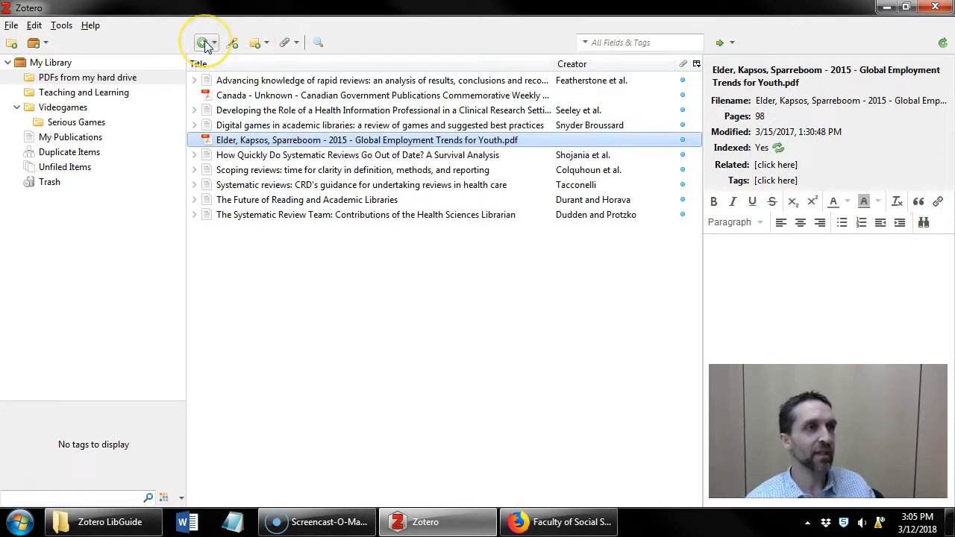
Add a blank Document item via the New Item list.
{"action": "left_click", "coordinate": [201, 42]}
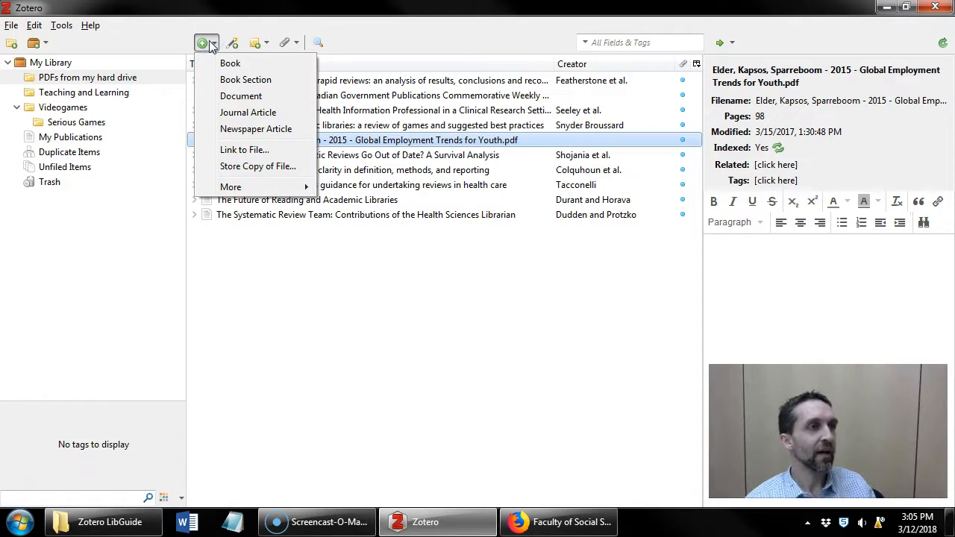
{"action": "left_click", "coordinate": [231, 187]}
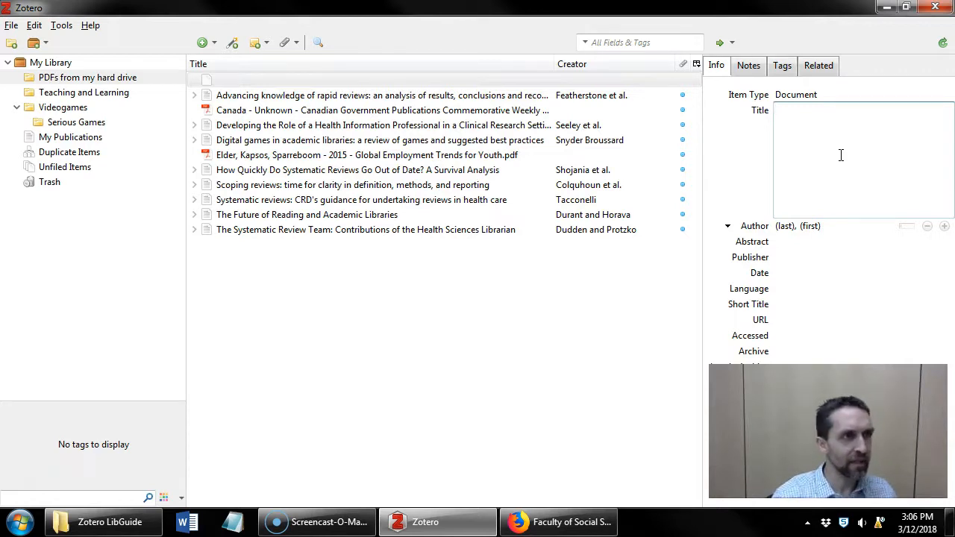
Enter title 'Global Employment Trends for Youth' and date 2015, then leave the item.
{"action": "type", "text": "Global Employmen"}
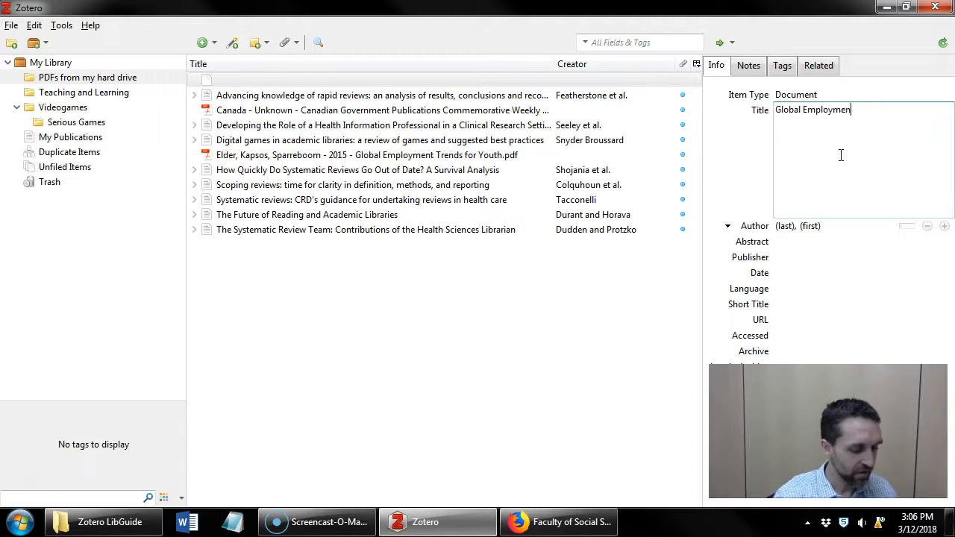
{"action": "type", "text": "Trends for Youth"}
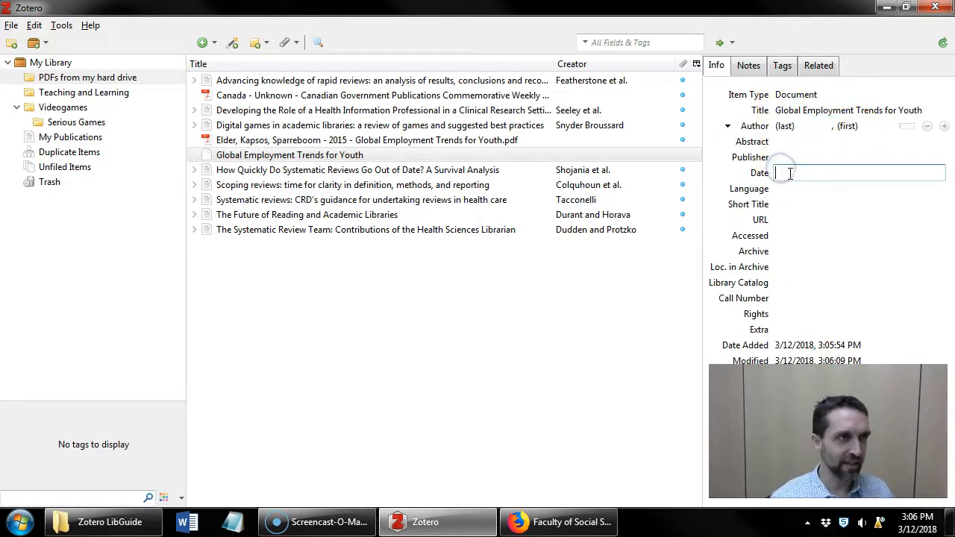
{"action": "type", "text": "2015"}
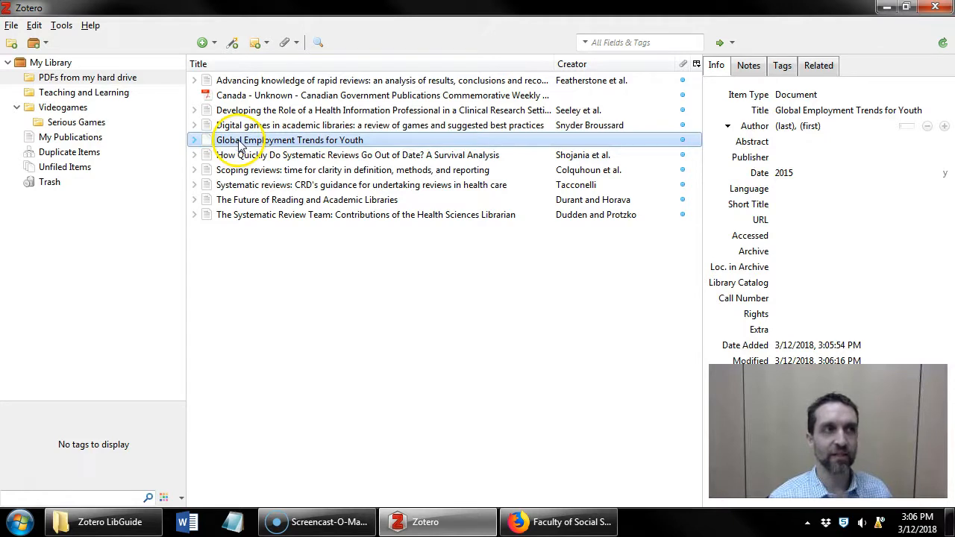
{"action": "left_click", "coordinate": [382, 95]}
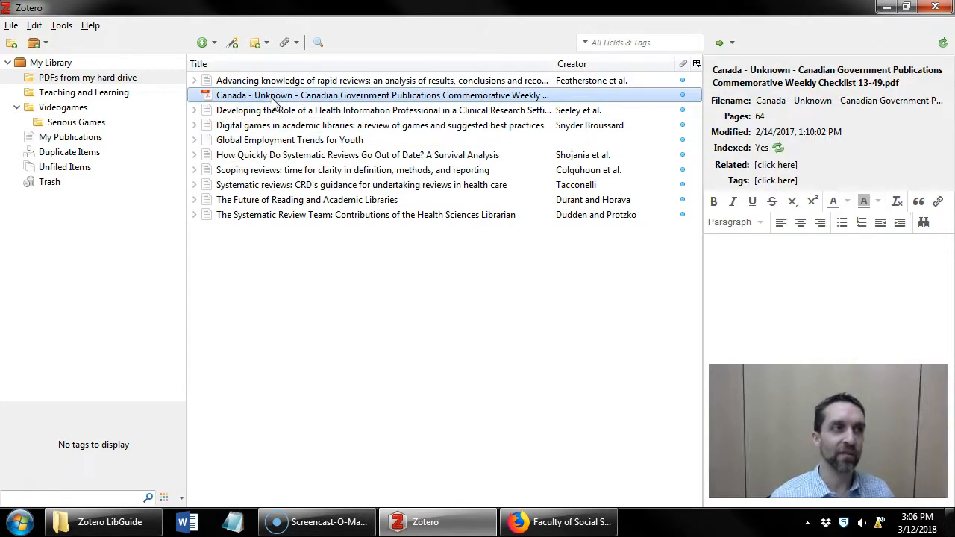